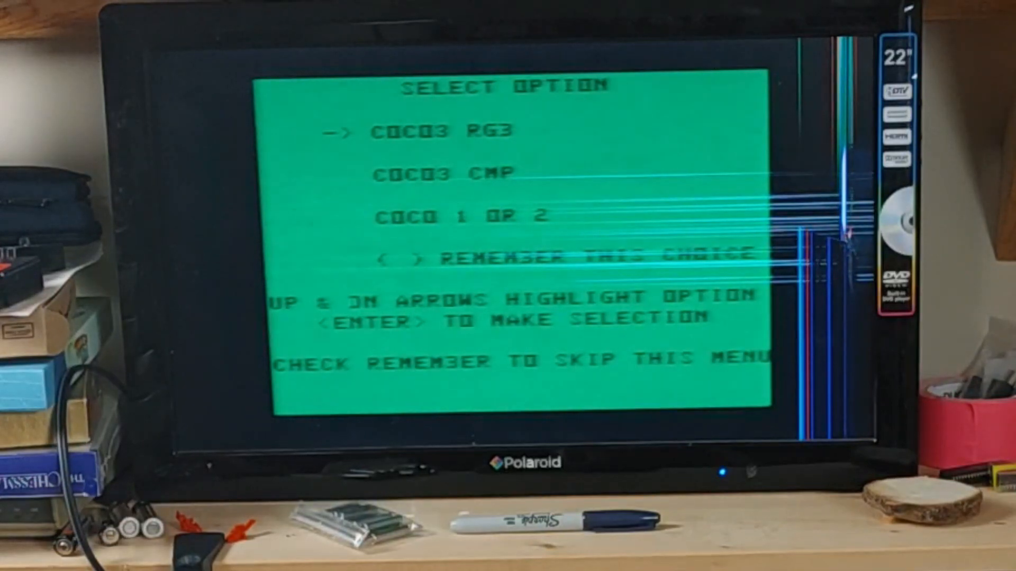
- Highlight the COCO 1 OR 2 option in the boot menu instead of CoCo 3 RGB
key("down")
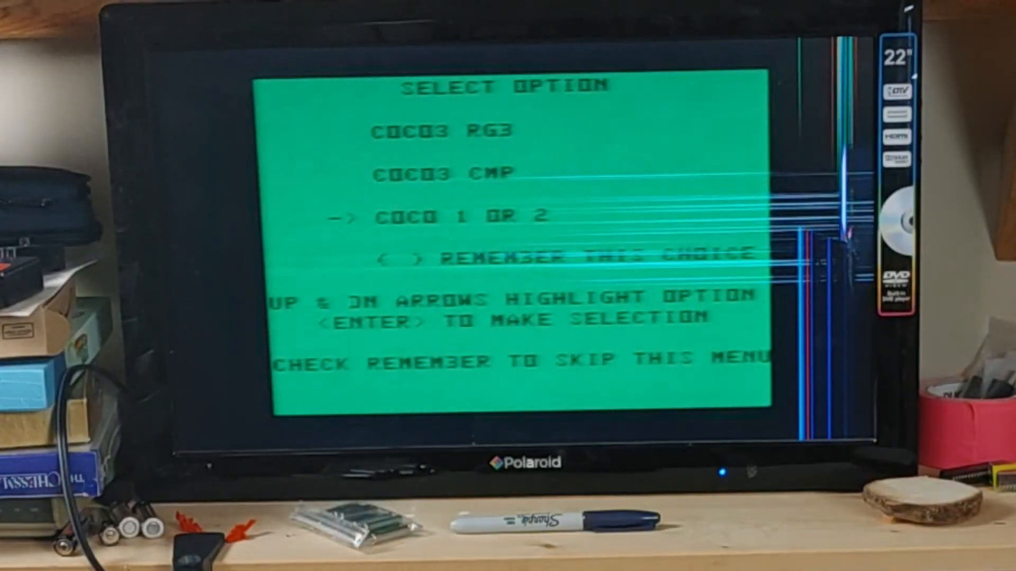